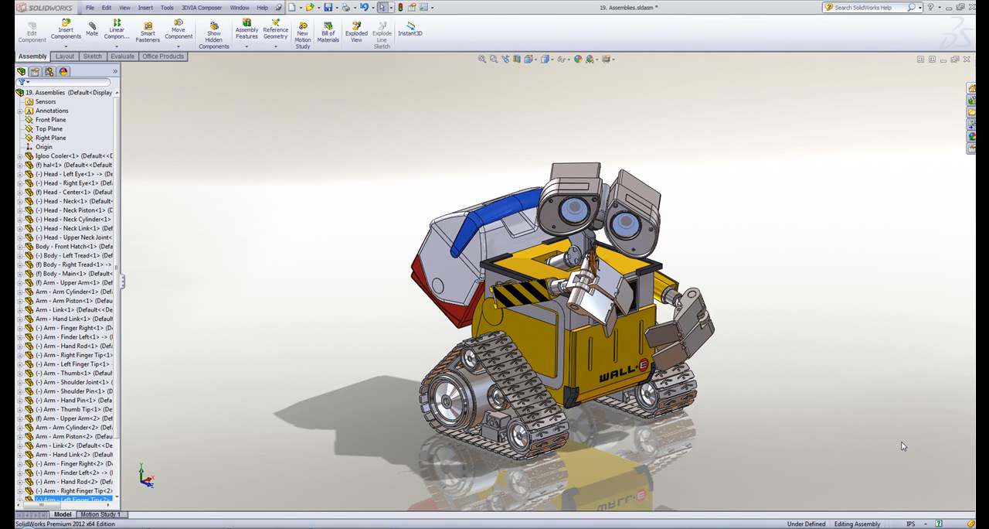
mouse_move(183, 155)
type("Head")
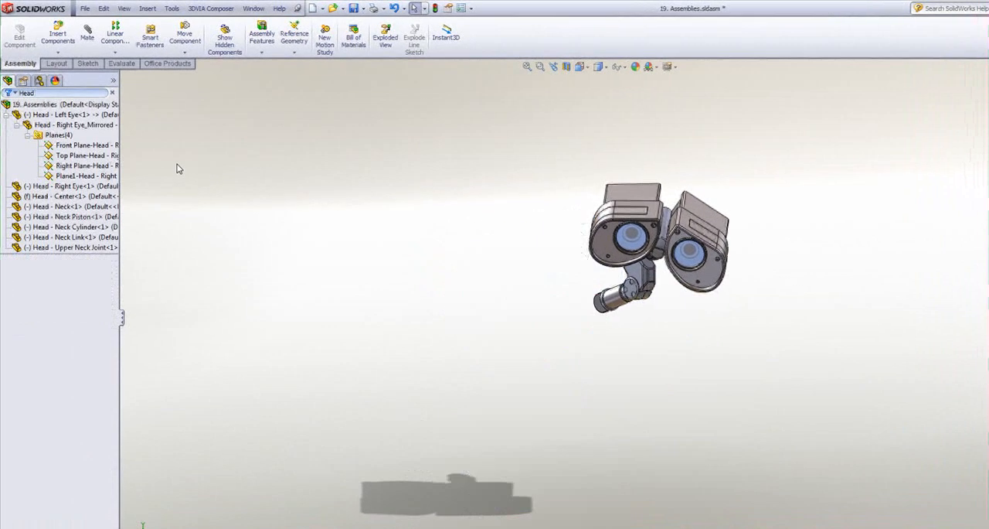
Select the head's neck link component in the filtered tree, then clear the selection
left_click(69, 237)
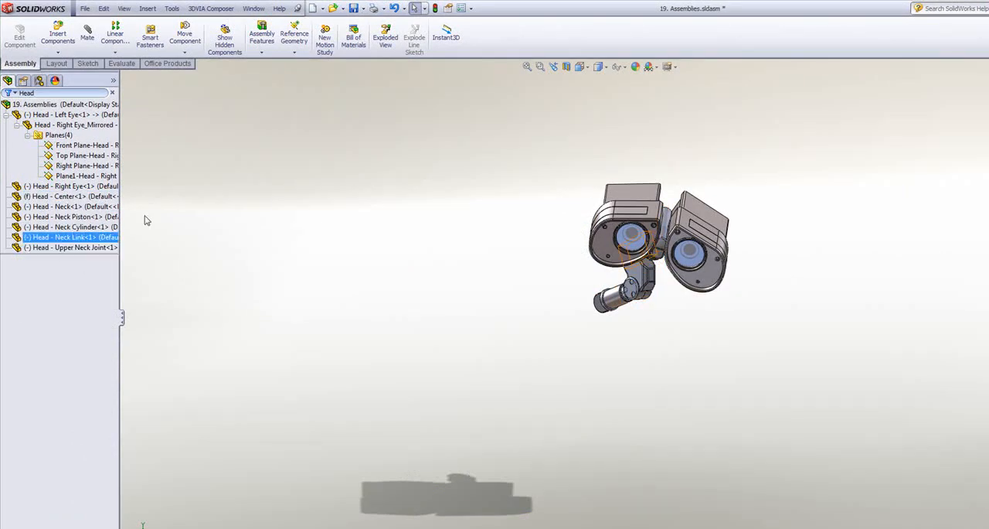
left_click(551, 352)
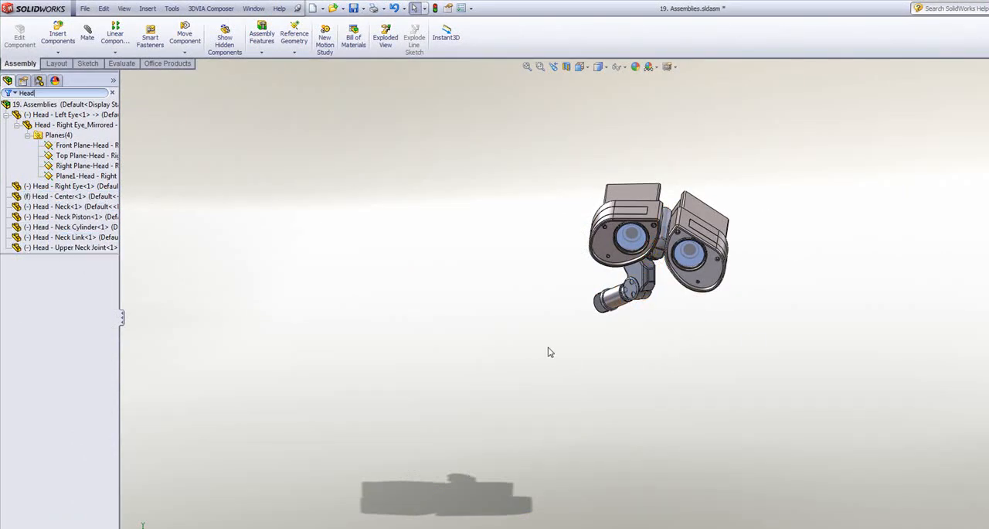
mouse_move(197, 107)
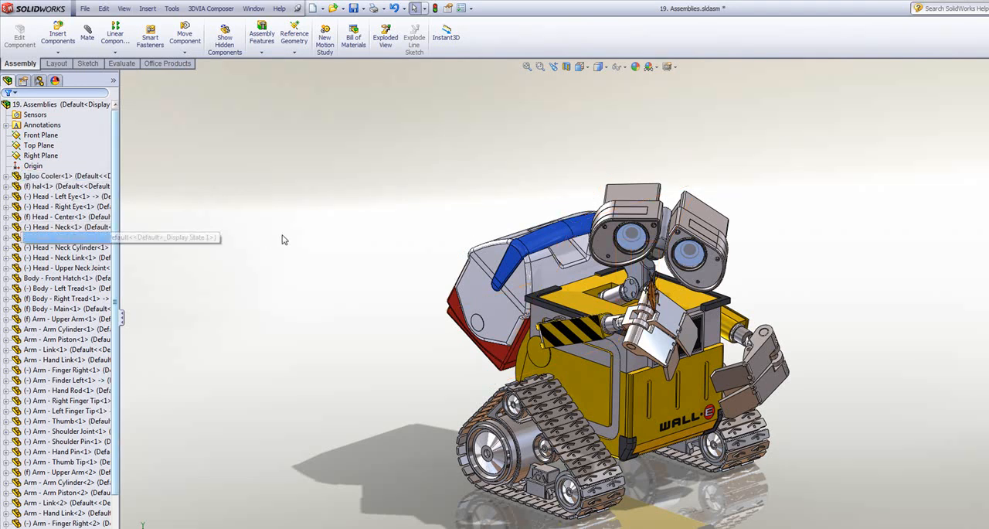
Filter the tree by 'Not specified' and inspect the Igloo Cooler's unspecified material without changing it
left_click(65, 236)
type("Not sp")
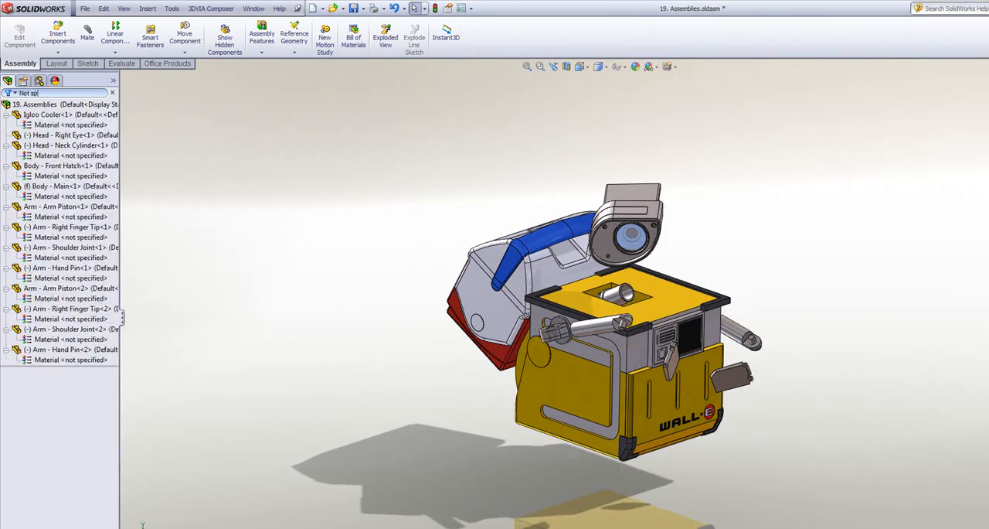
mouse_move(226, 228)
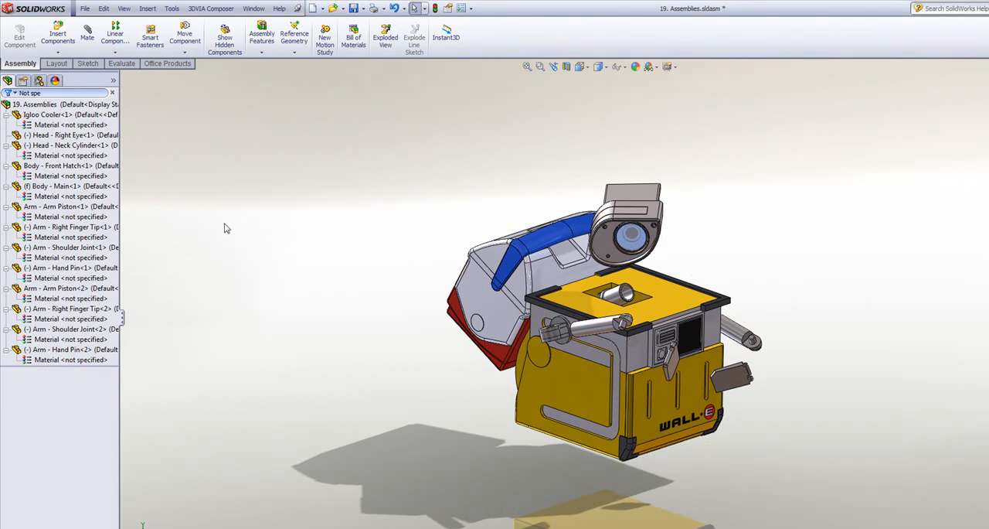
left_click(46, 114)
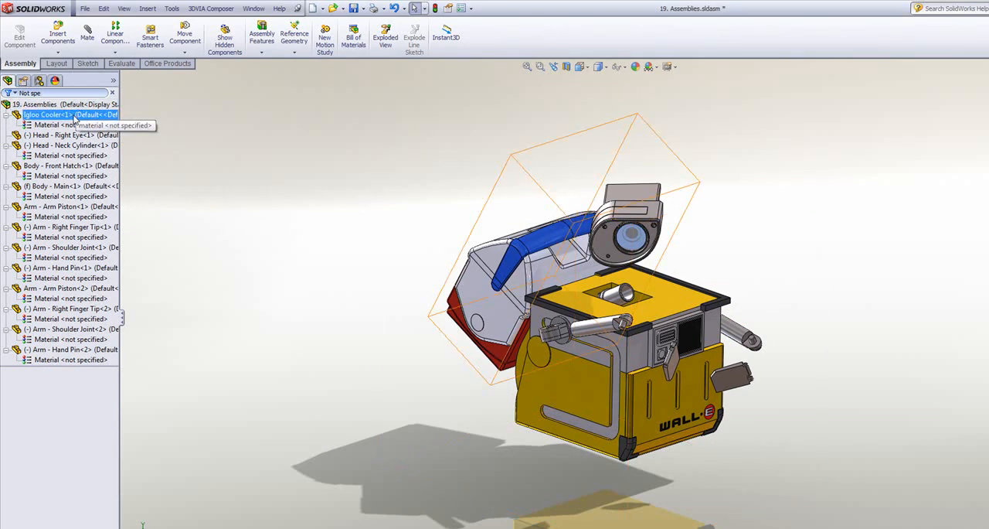
left_click(322, 302)
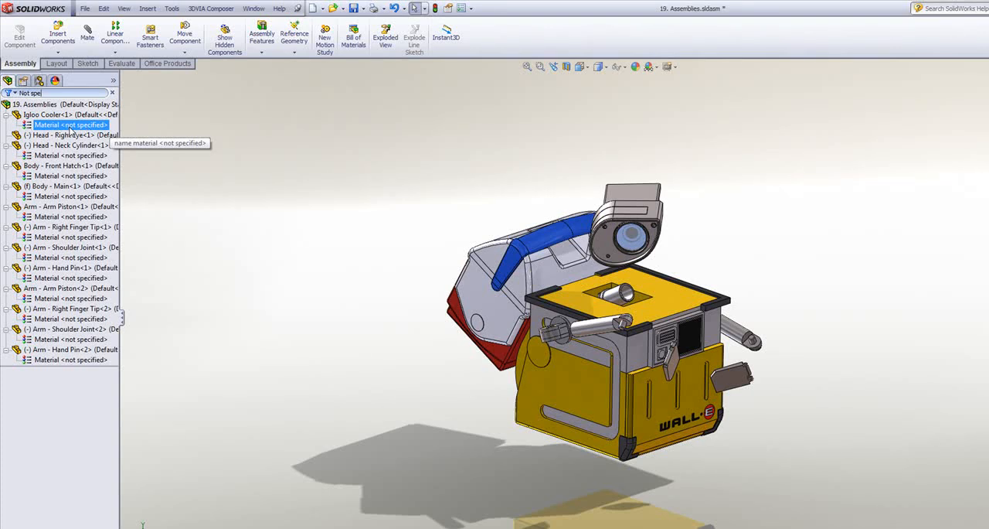
right_click(71, 123)
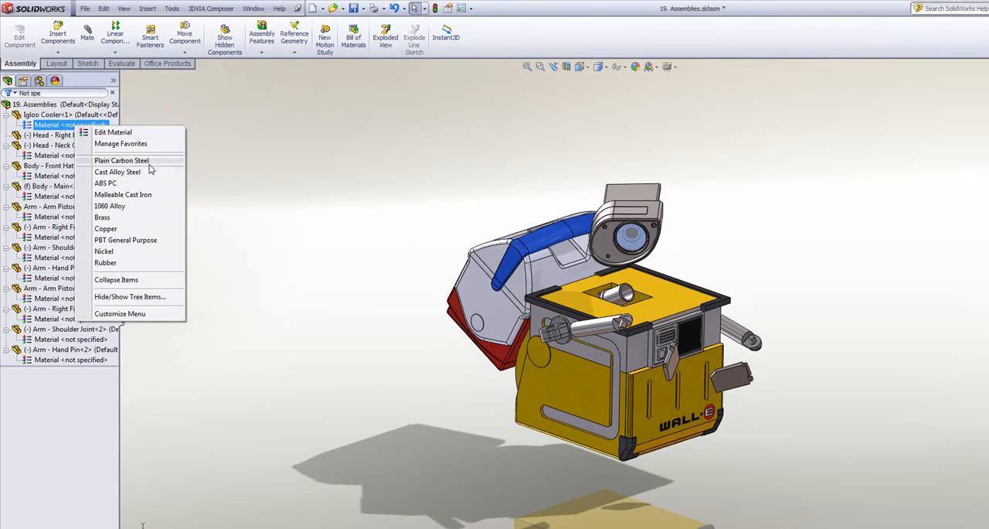
mouse_move(269, 251)
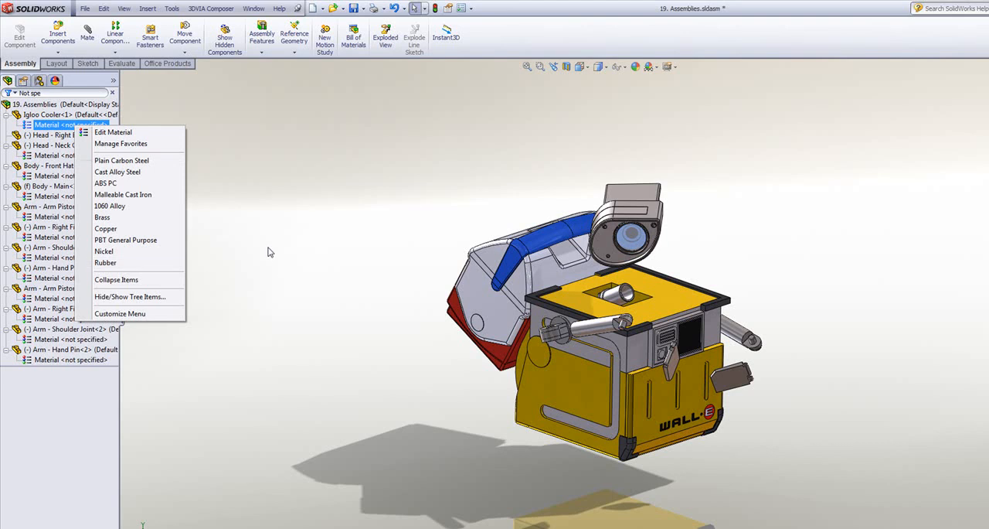
left_click(271, 252)
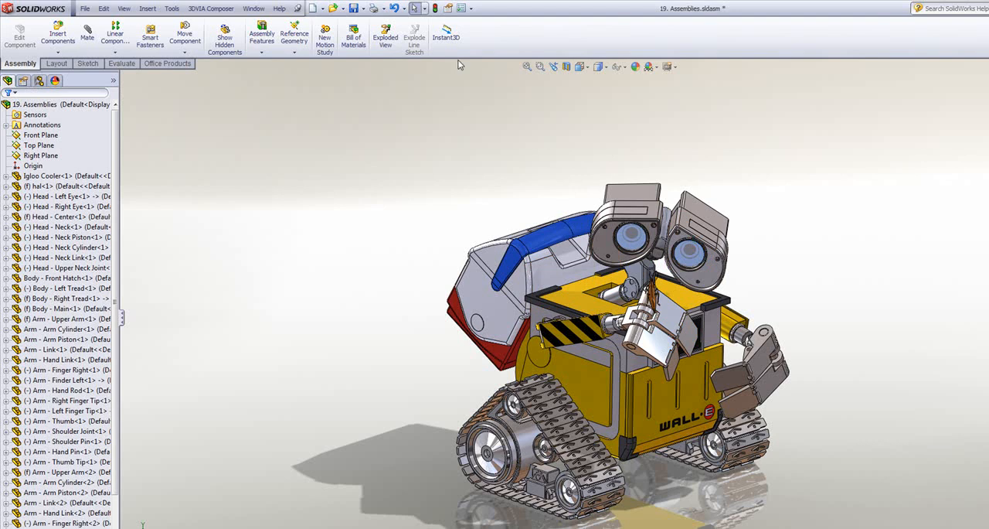
Show the Select flyout, release the selected main body, and bring the selection options back up
left_click(419, 10)
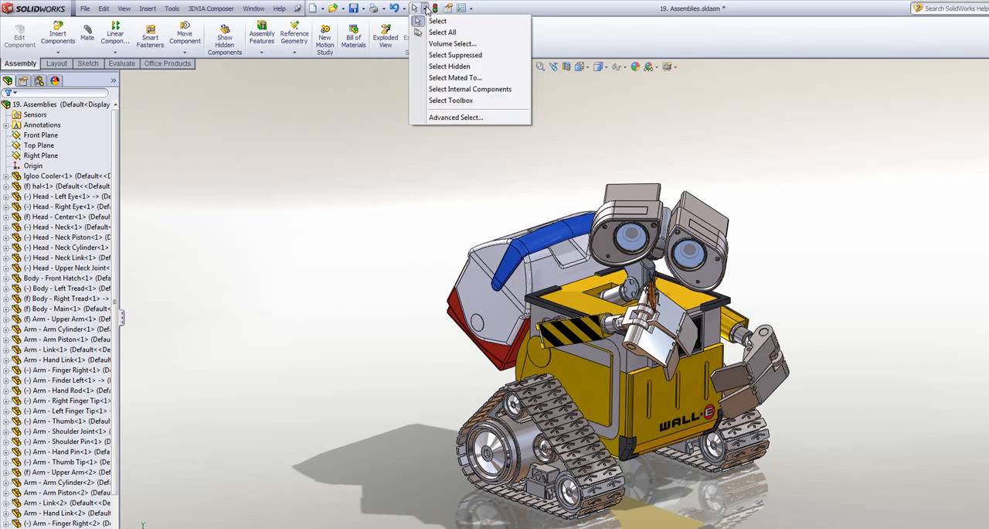
mouse_move(455, 56)
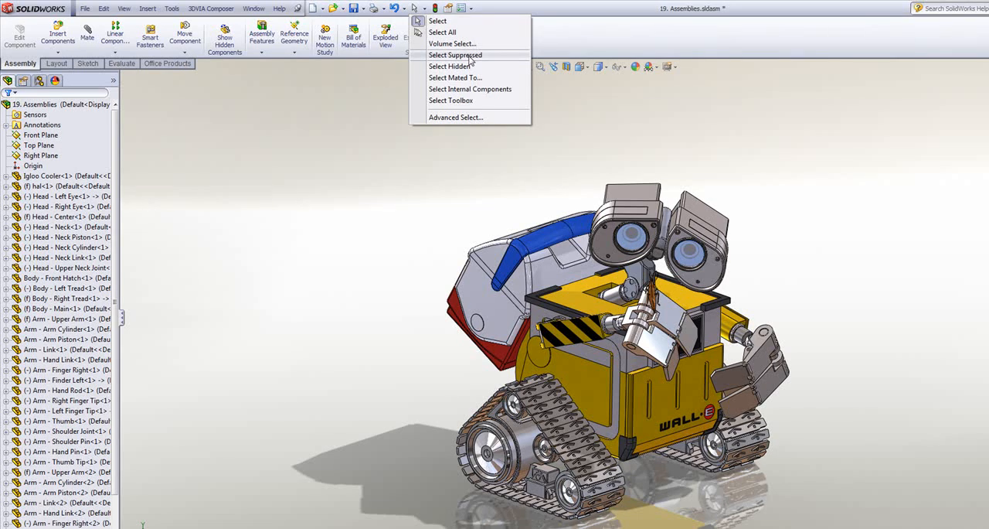
mouse_move(491, 68)
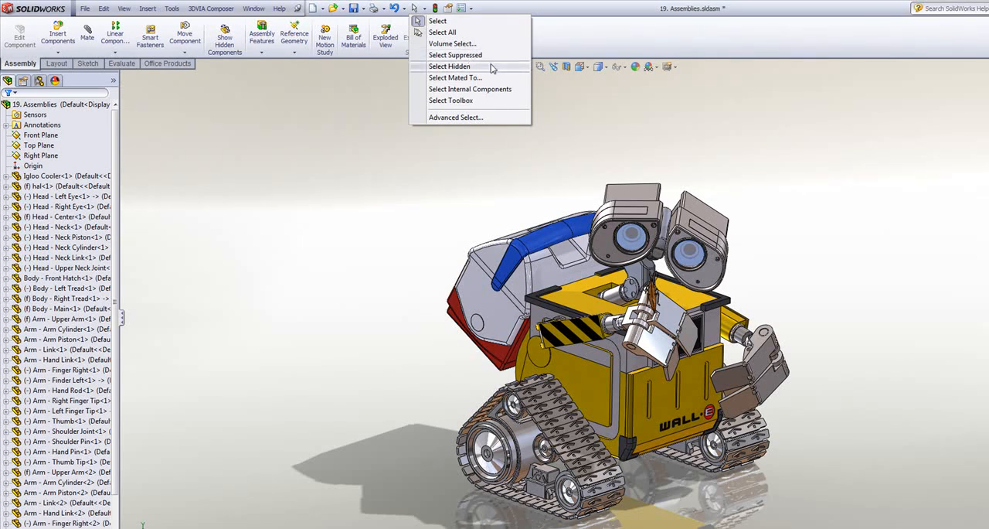
mouse_move(470, 89)
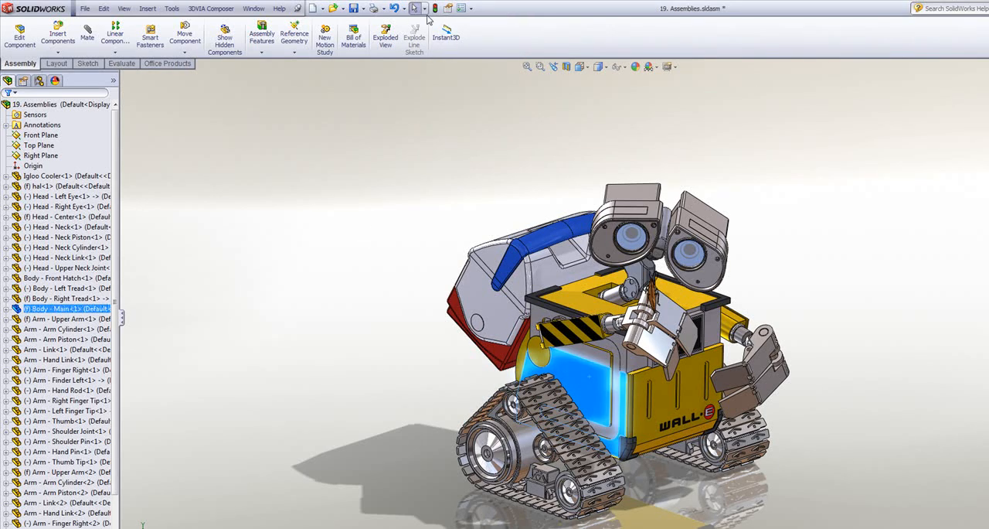
left_click(418, 9)
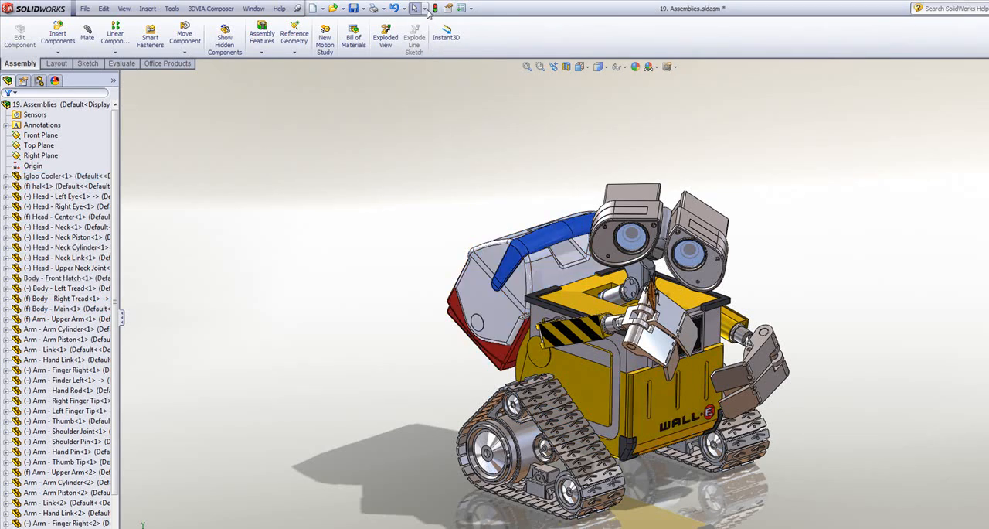
left_click(417, 9)
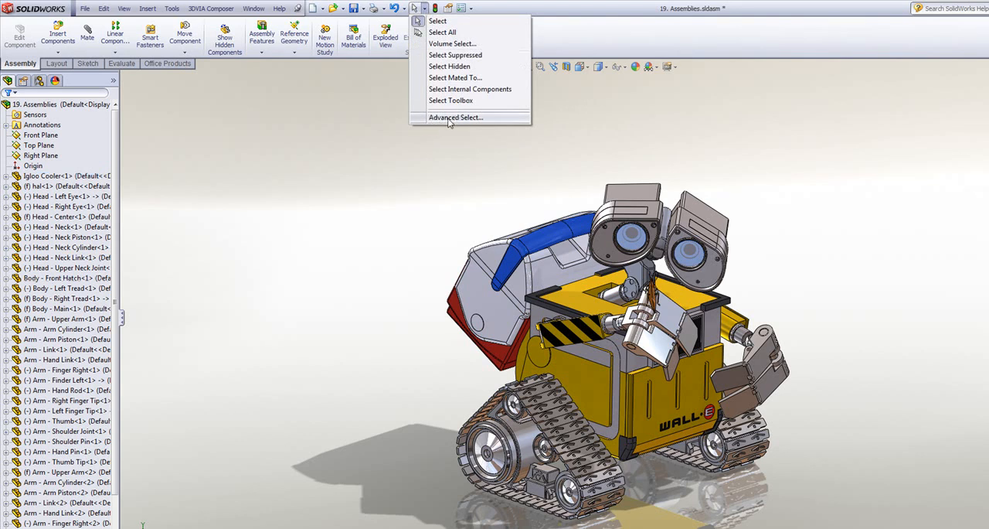
Run an advanced search for Custom Property CheckedBy = Stephen, then clear the criteria
left_click(454, 117)
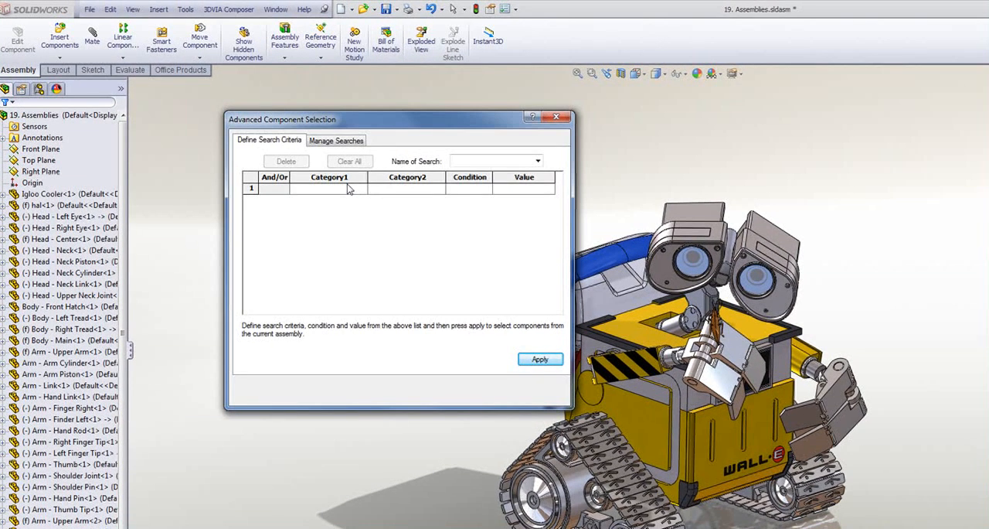
mouse_move(362, 191)
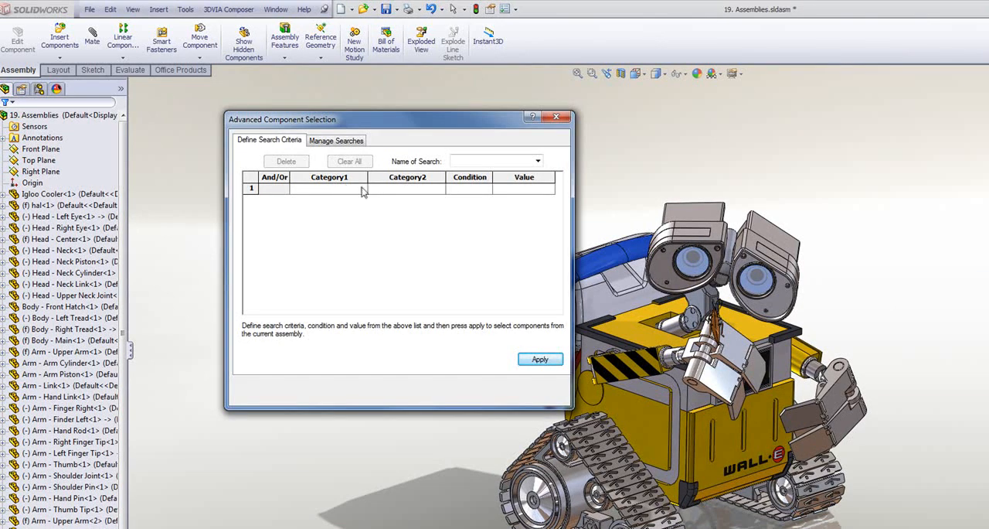
left_click(361, 188)
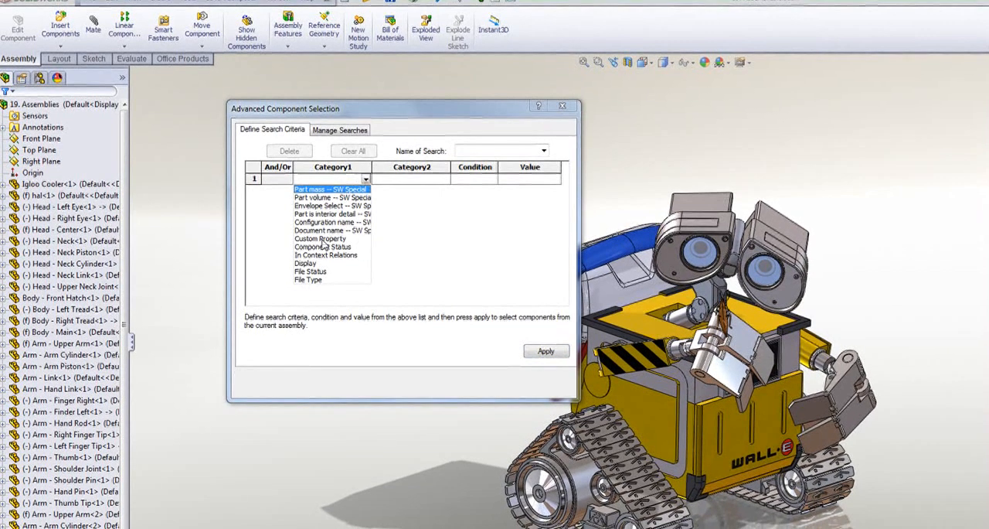
left_click(320, 238)
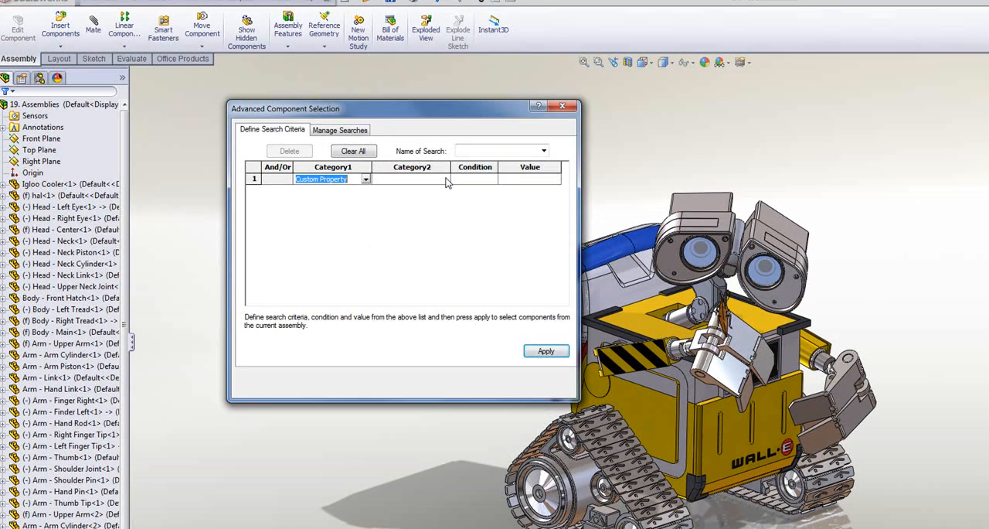
left_click(445, 179)
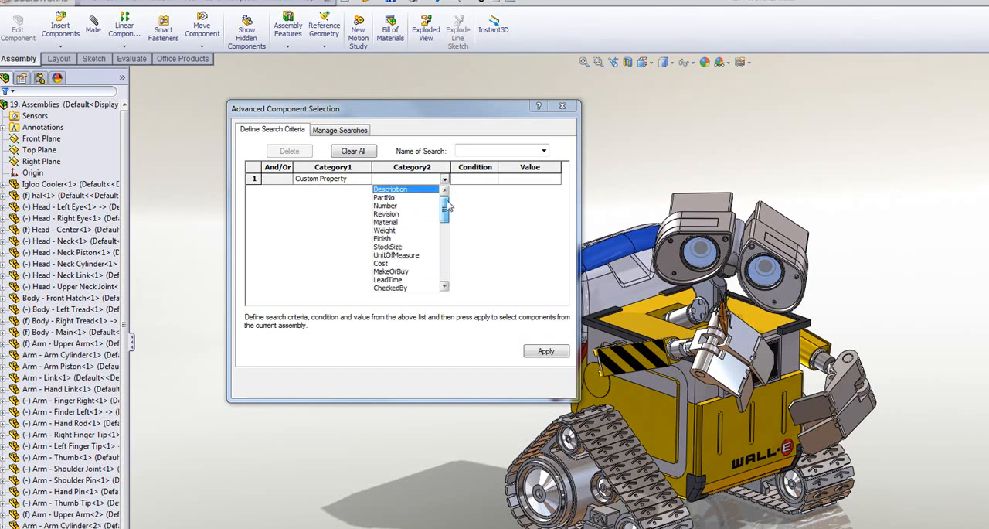
mouse_move(531, 290)
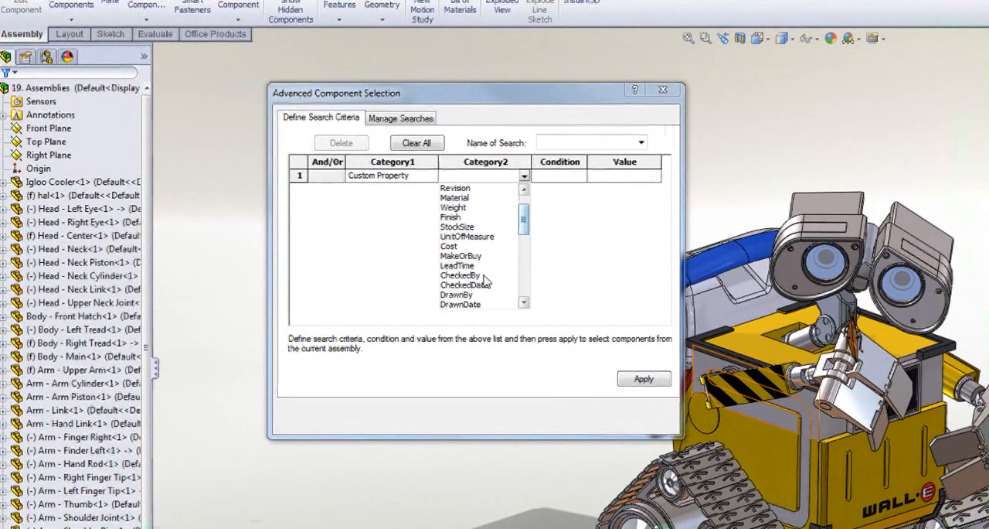
left_click(461, 275)
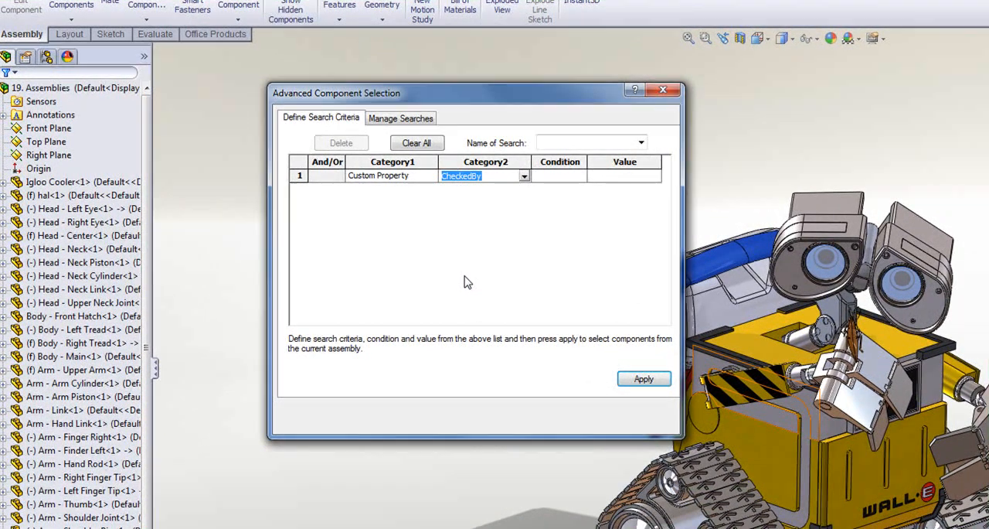
left_click(579, 176)
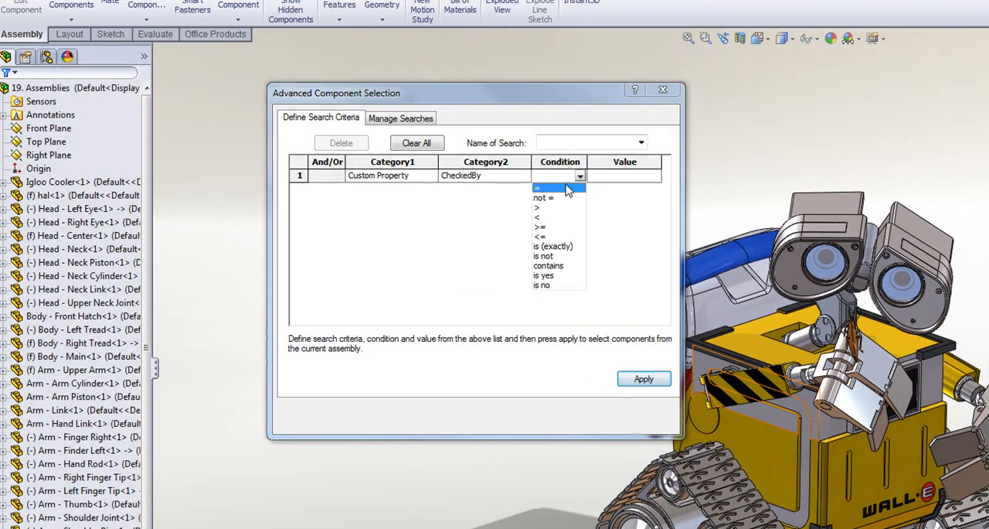
left_click(547, 187)
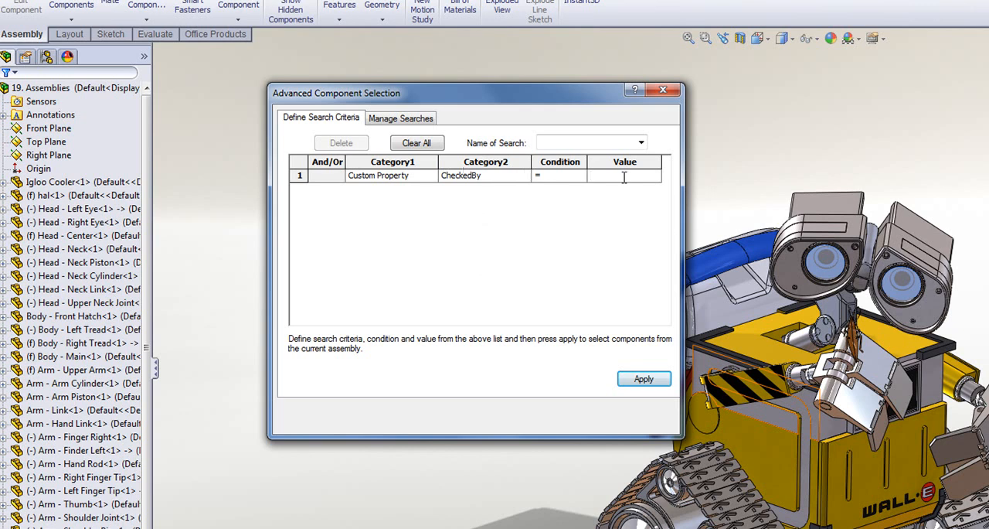
type("Stephen")
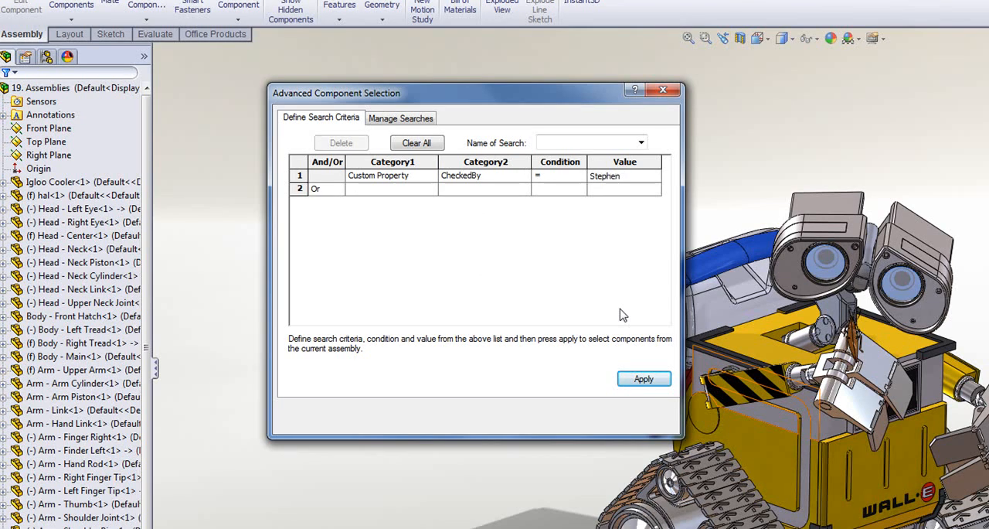
left_click(643, 379)
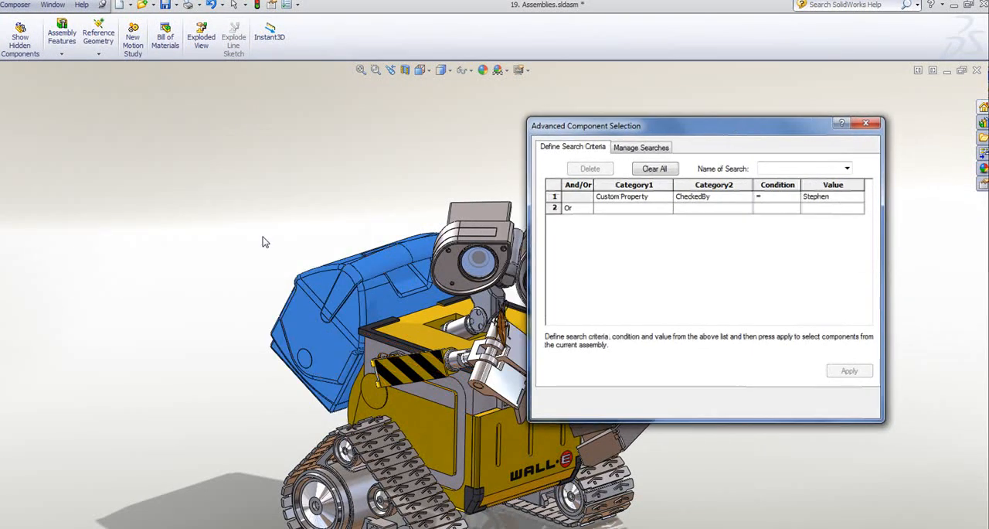
mouse_move(688, 203)
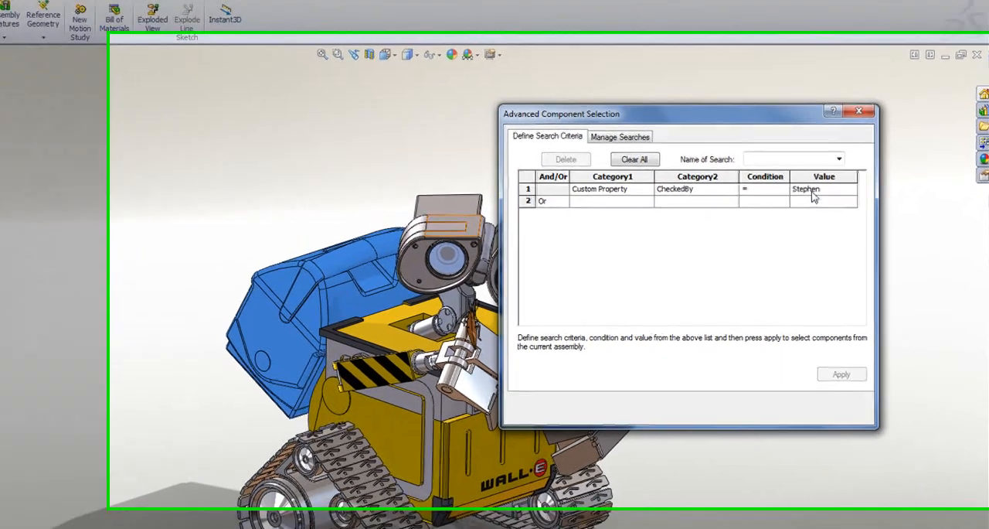
left_click(634, 159)
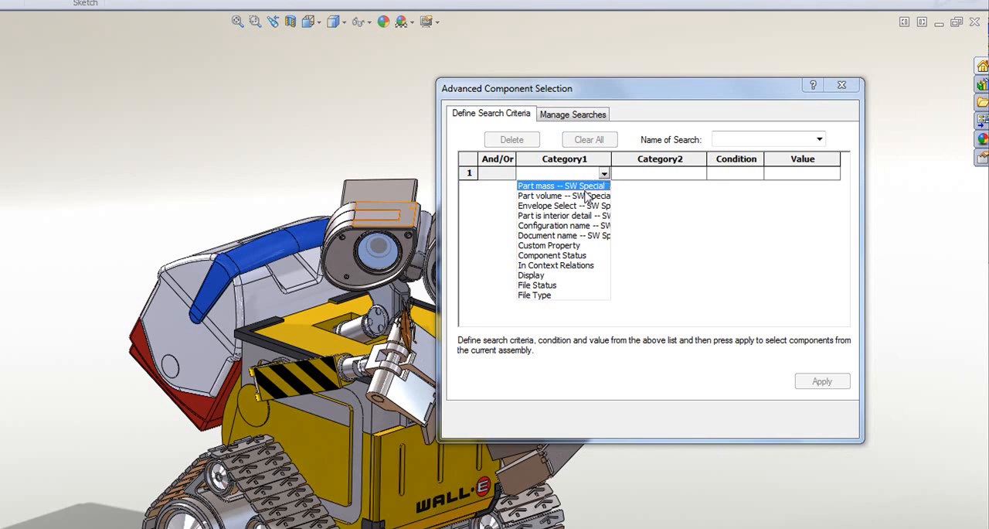
Set the criterion to Part mass > 1 and move the search window off the model
left_click(561, 186)
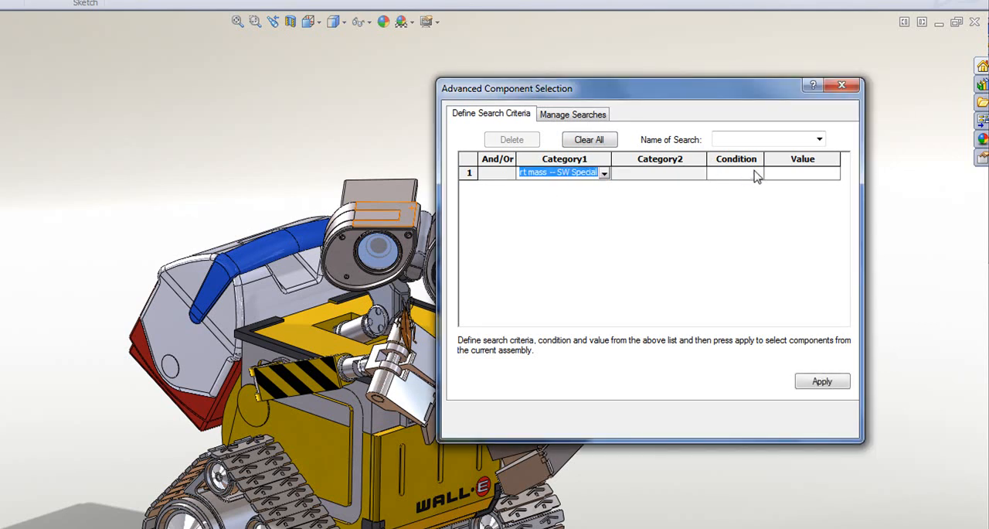
left_click(756, 173)
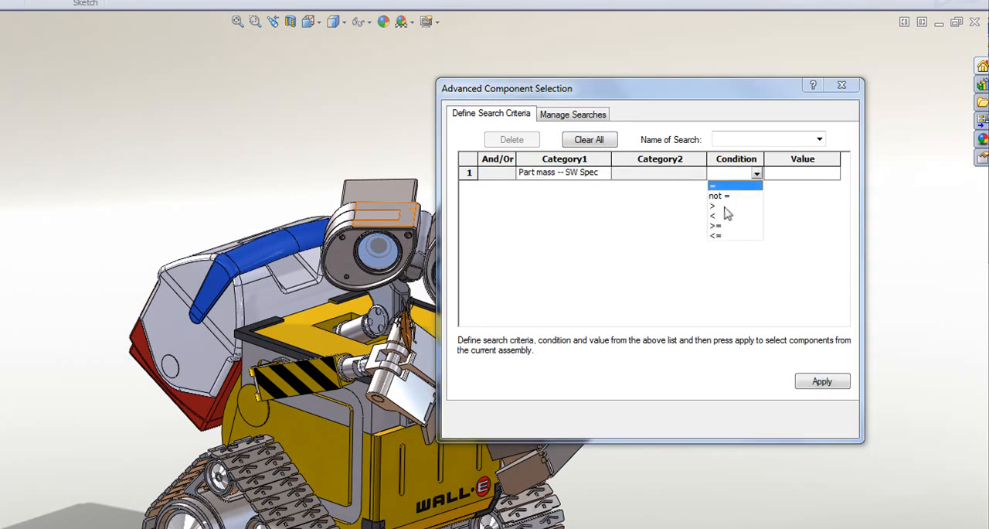
left_click(713, 206)
type("1")
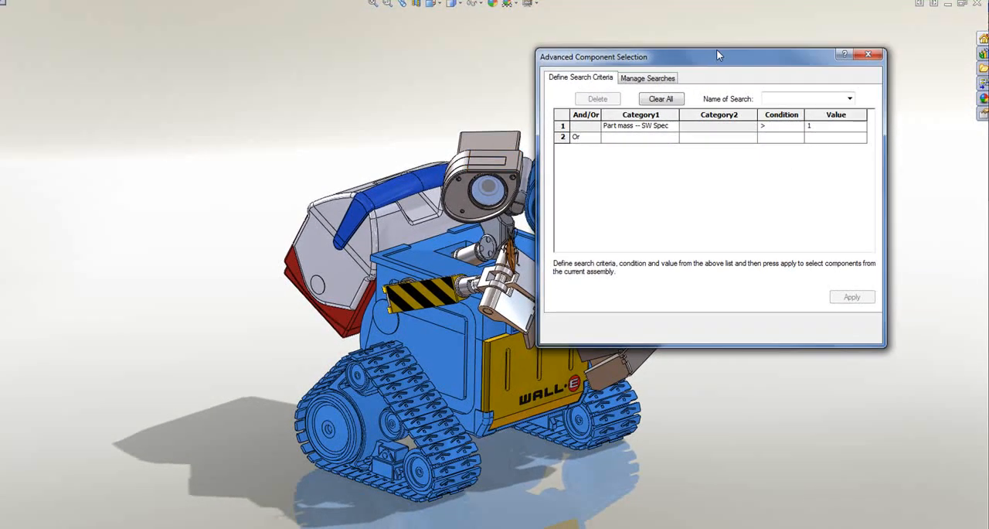
left_click_drag(719, 56, 668, 50)
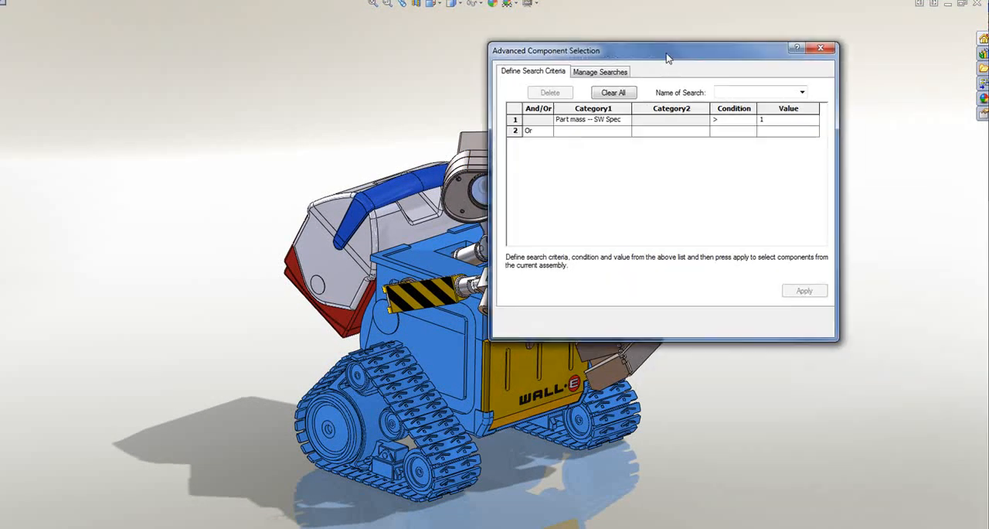
left_click_drag(668, 50, 674, 37)
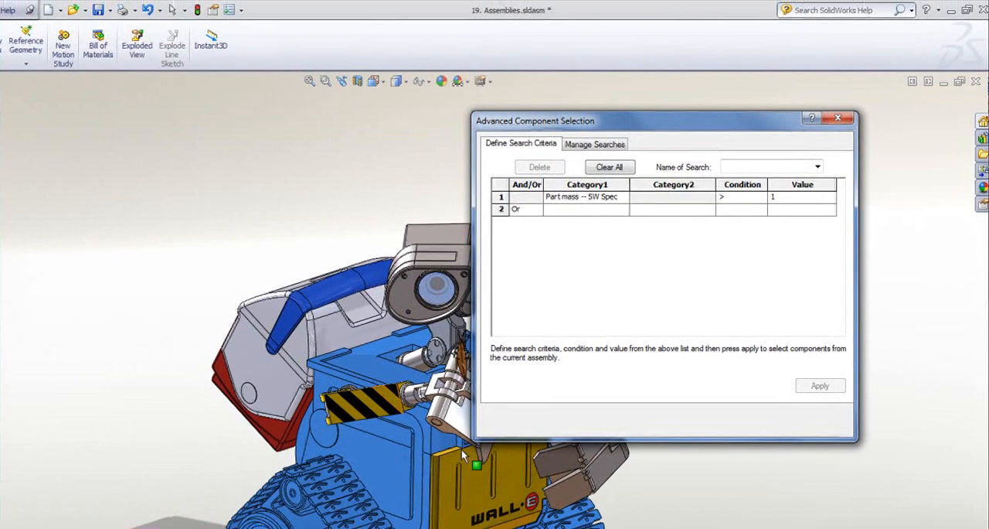
mouse_move(566, 362)
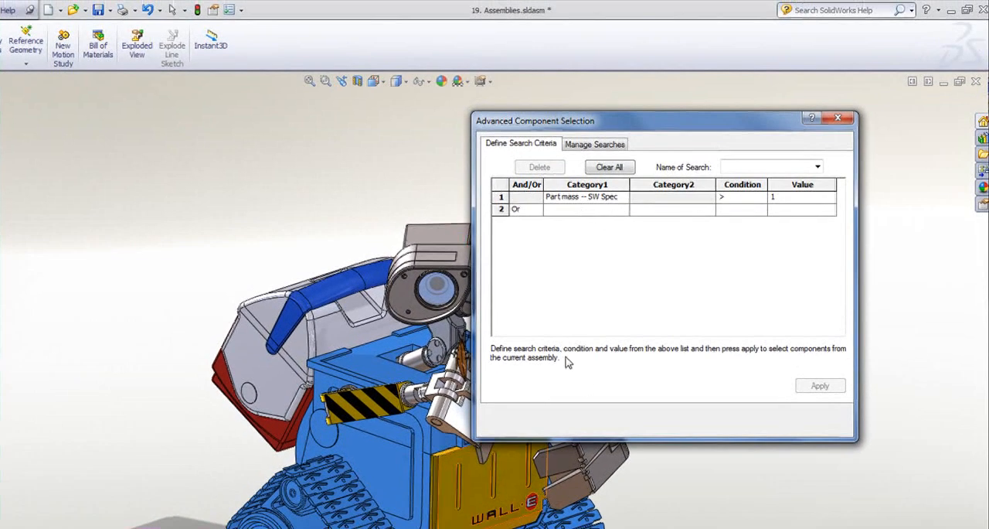
Save the search as 'Mass > 1', add it to favorites, and confirm it in the Select flyout
left_click(765, 167)
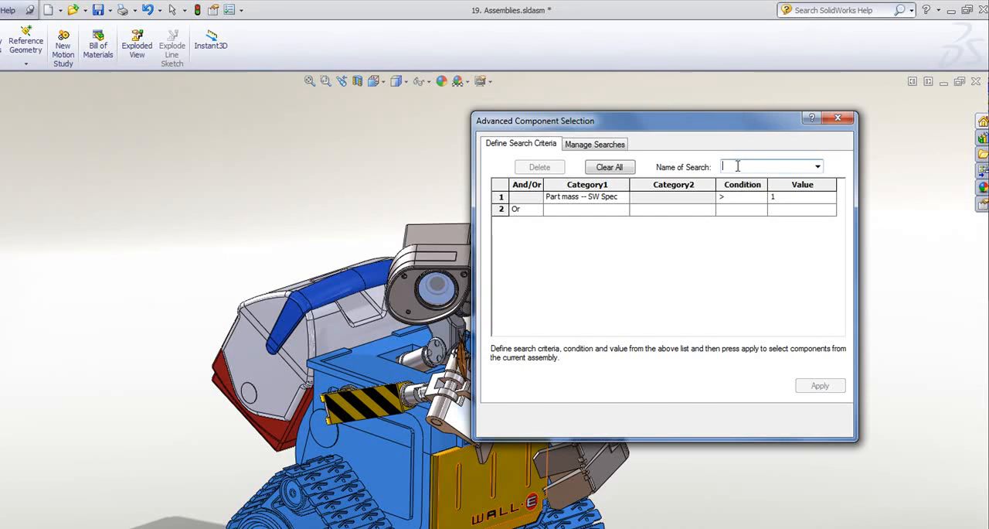
type("Mass")
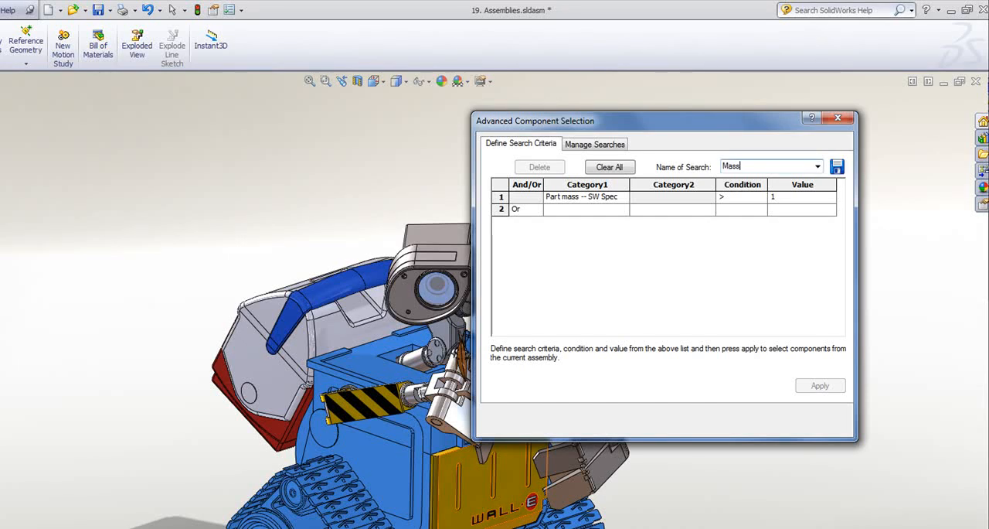
type("> 1")
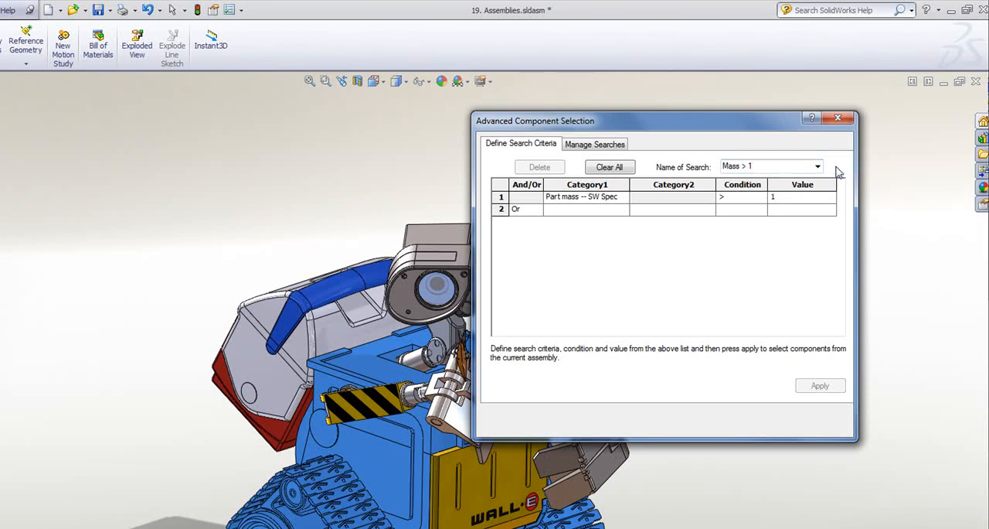
left_click(593, 144)
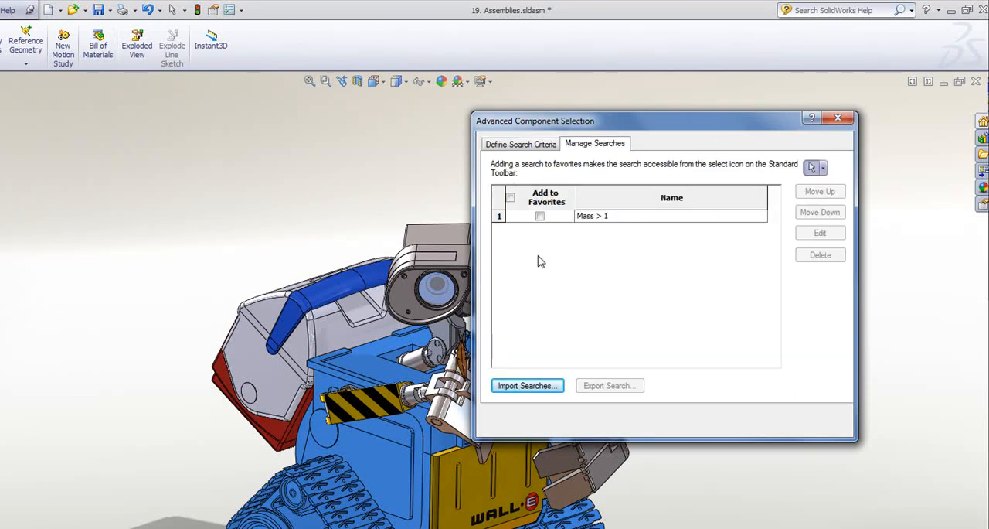
left_click(540, 217)
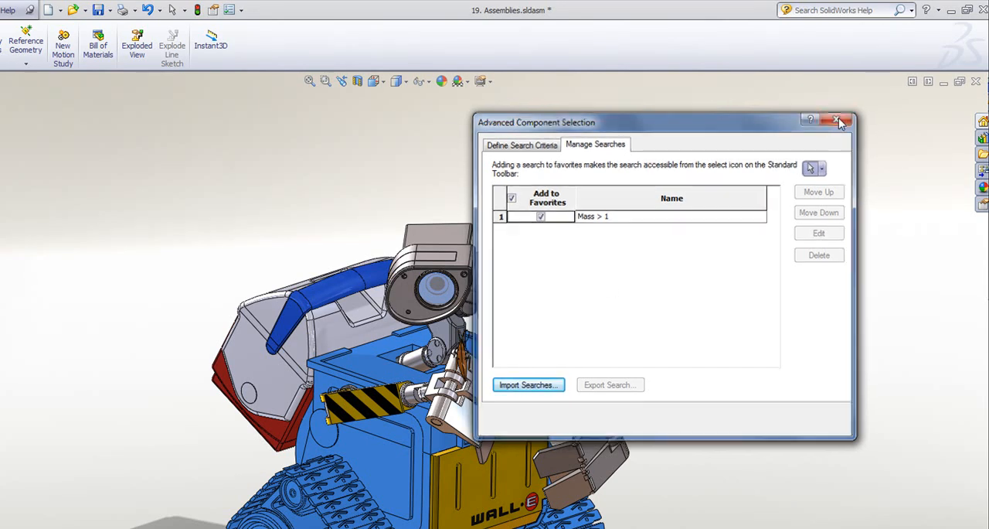
left_click(841, 120)
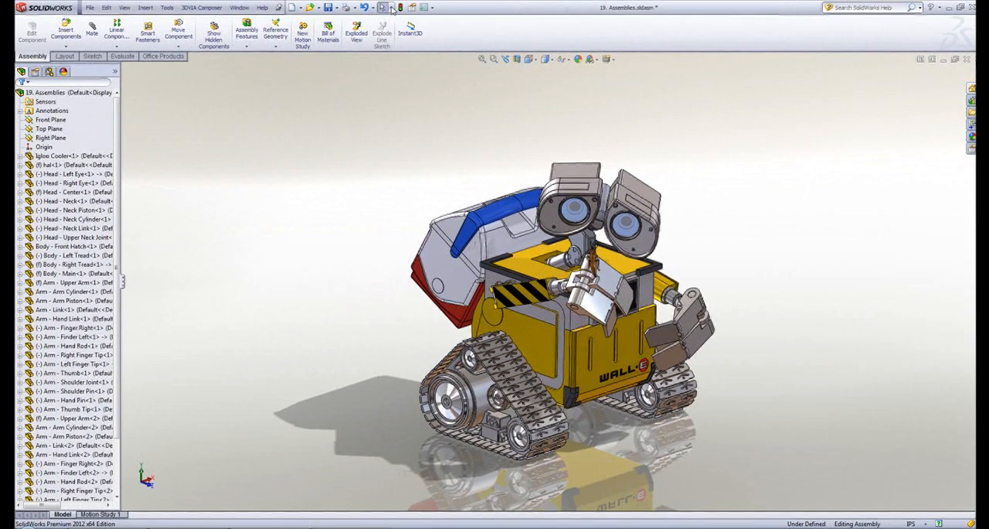
left_click(402, 18)
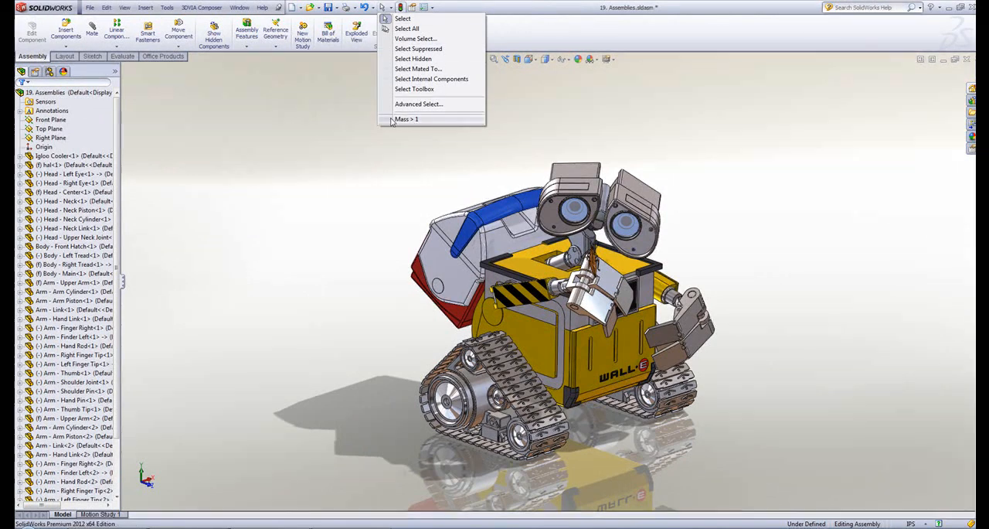